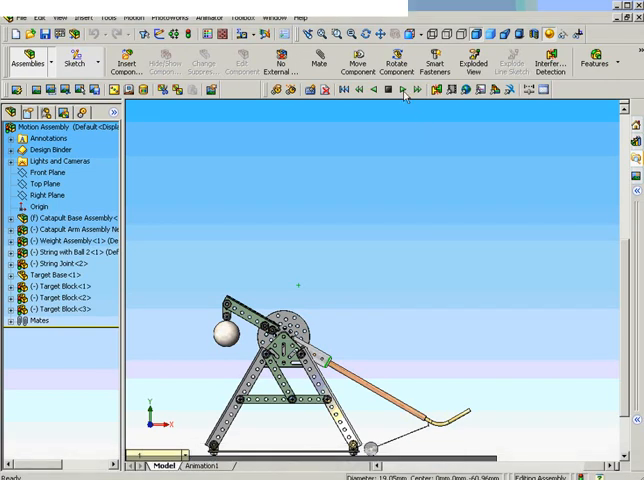
- Play the trebuchet motion simulation from the animation toolbar with the full layout and target visible
{"action": "left_click", "coordinate": [404, 91]}
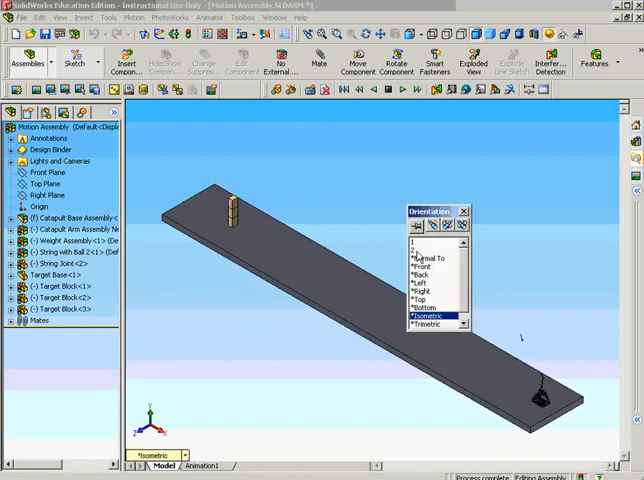
- Show the projectile's red trace path arcing to the target in a side-on Front view
{"action": "left_click", "coordinate": [404, 91]}
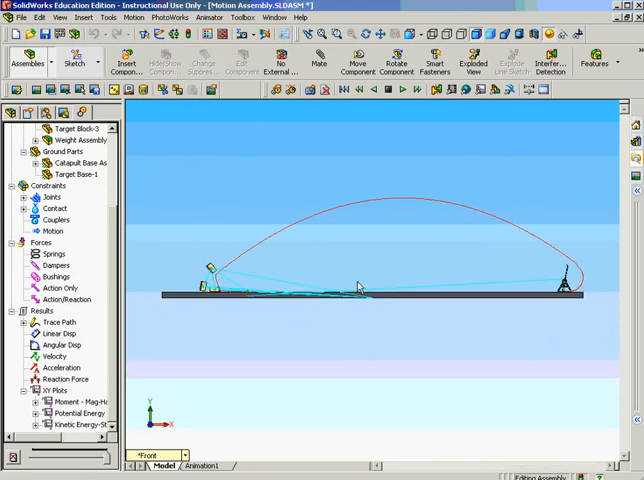
{"action": "mouse_move", "coordinate": [249, 218]}
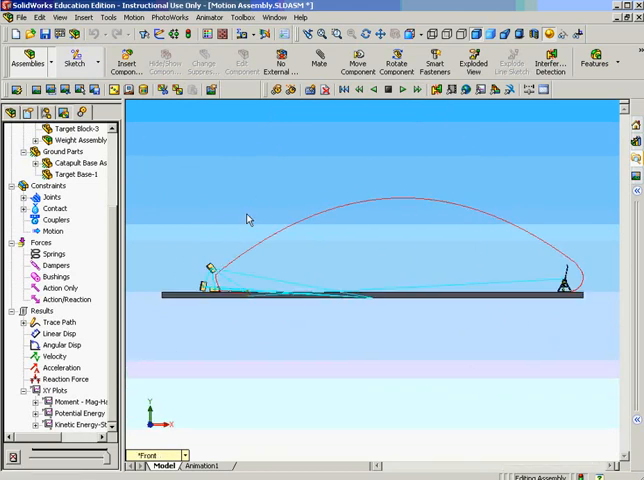